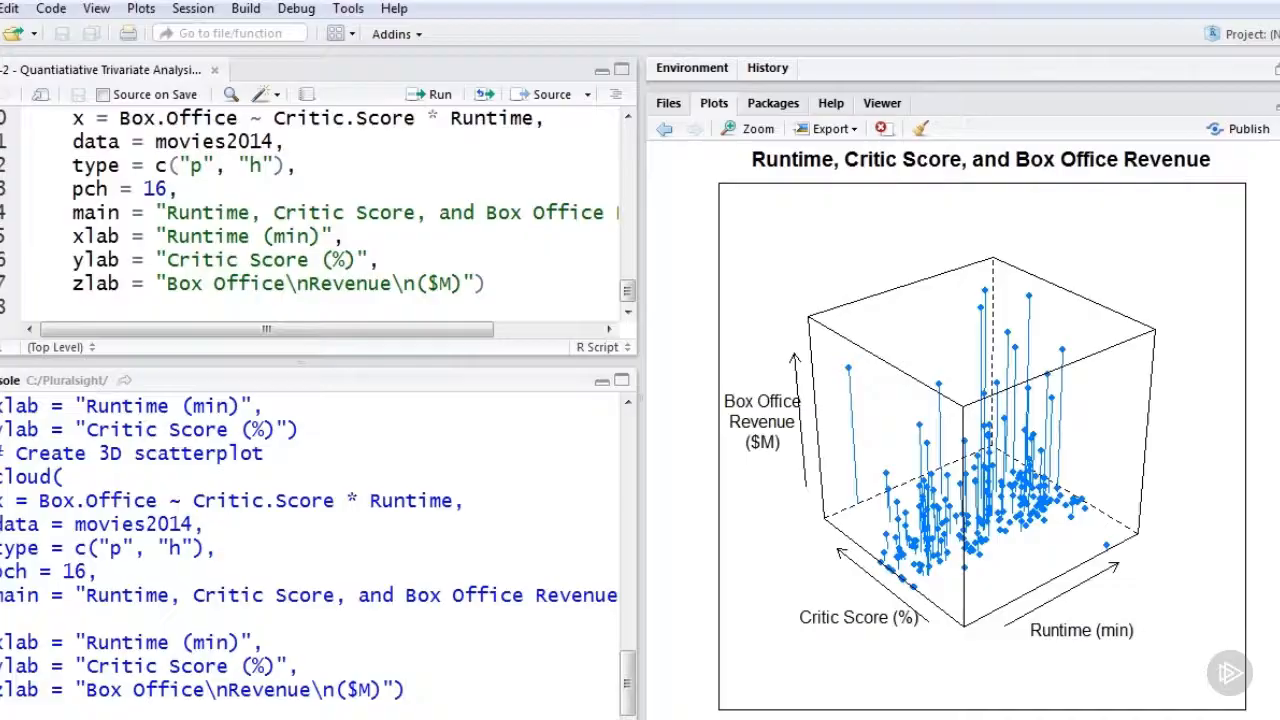
Enlarge the Year, Rating, Runtime, Critic.Score and Box.Office scatterplot matrix in a Plot Zoom window.
left_click(746, 128)
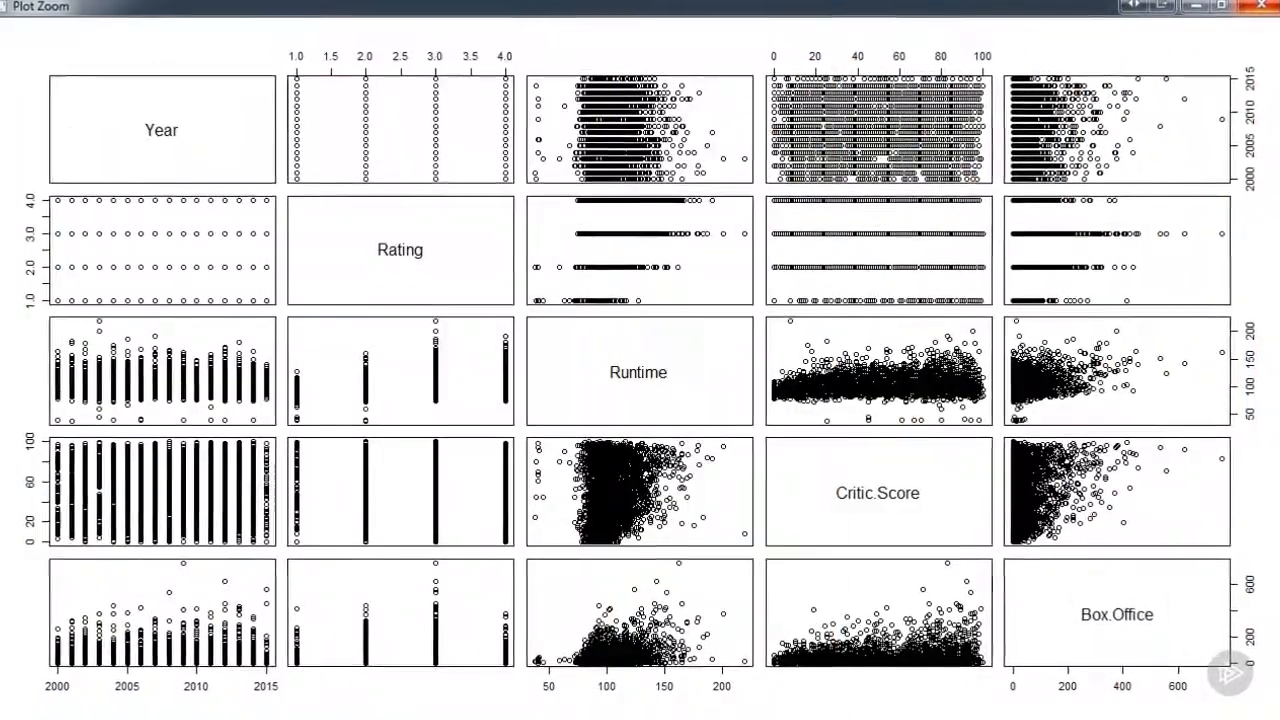